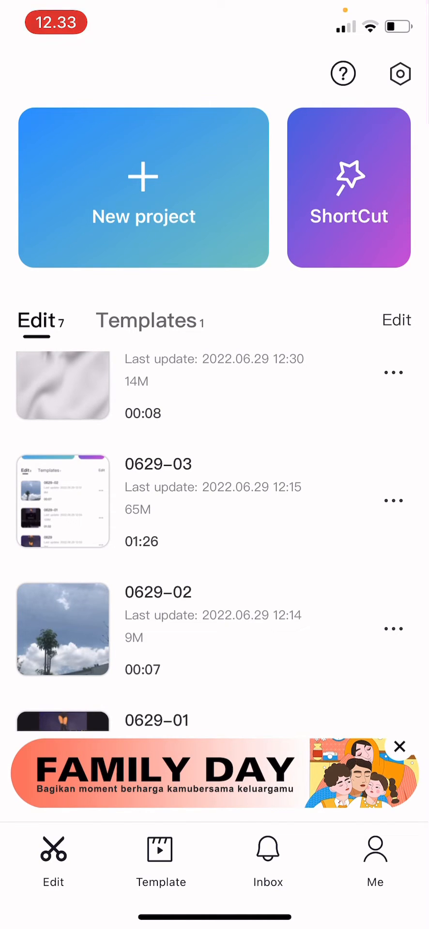
Open the 14-second project 0629-06 from the Edit list
scroll("down", 3)
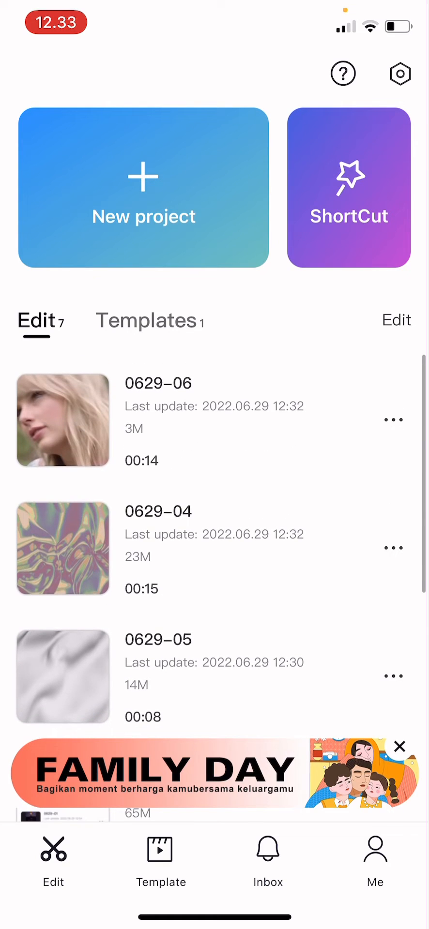
left_click(62, 420)
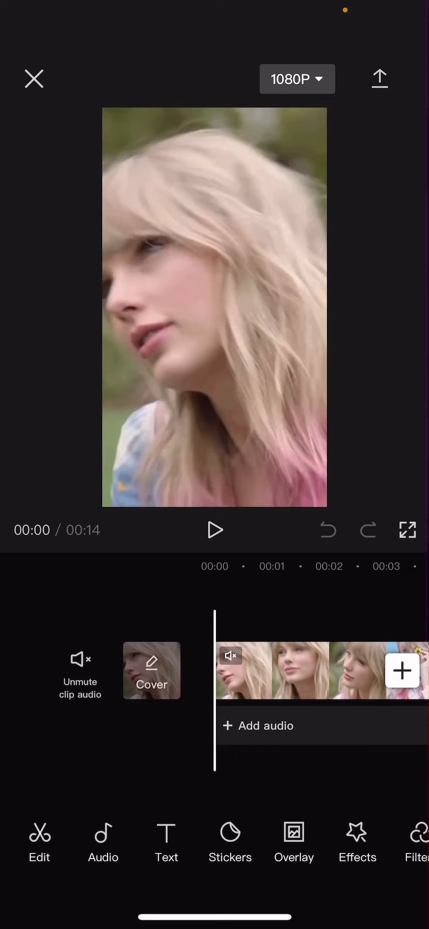
Add the crumpled paper texture image as an overlay and bring up its Splice options
left_click(294, 841)
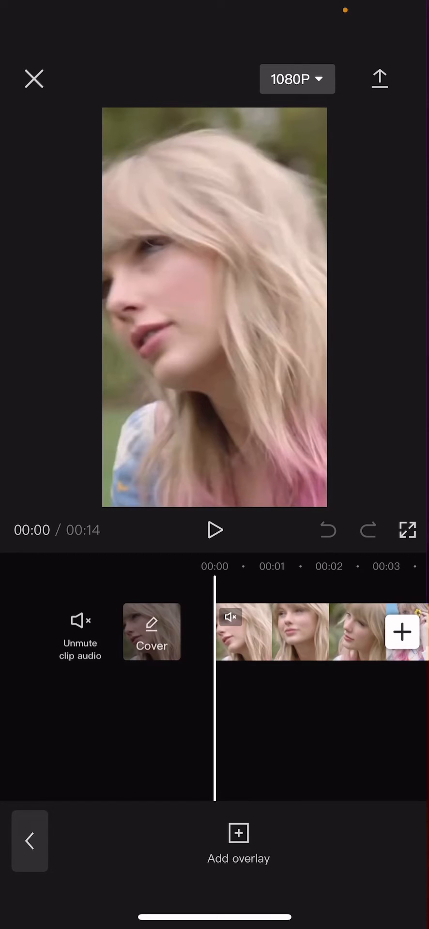
left_click(238, 831)
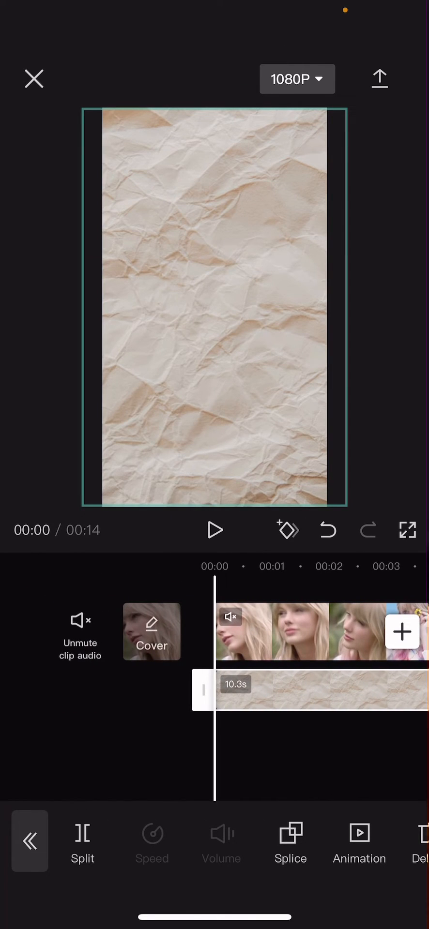
left_click(291, 840)
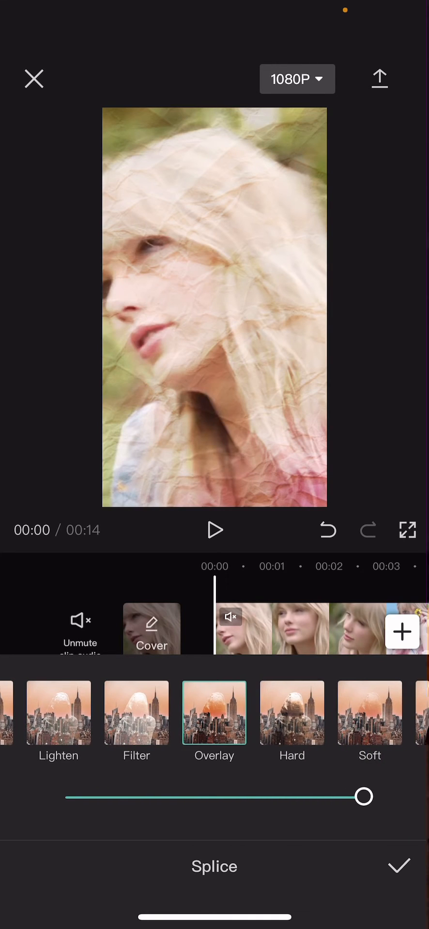
Set the paper overlay's blend mode to Burn and lower its strength, first to 72
left_click(269, 712)
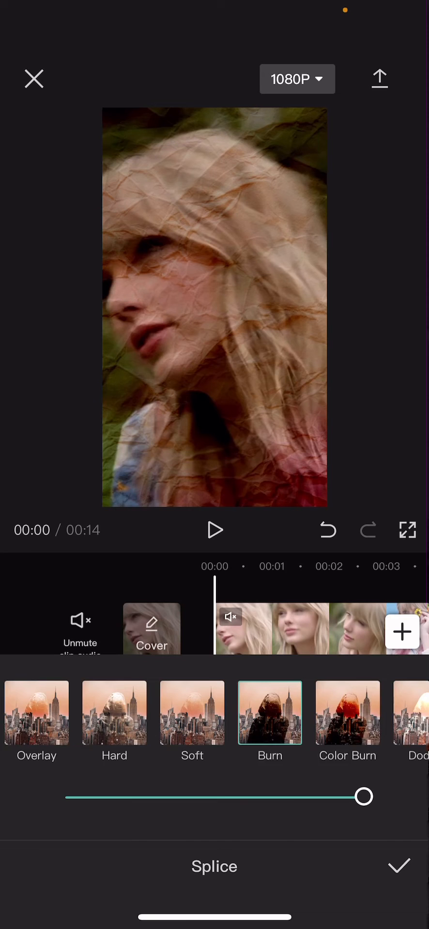
left_click_drag(362, 795, 280, 796)
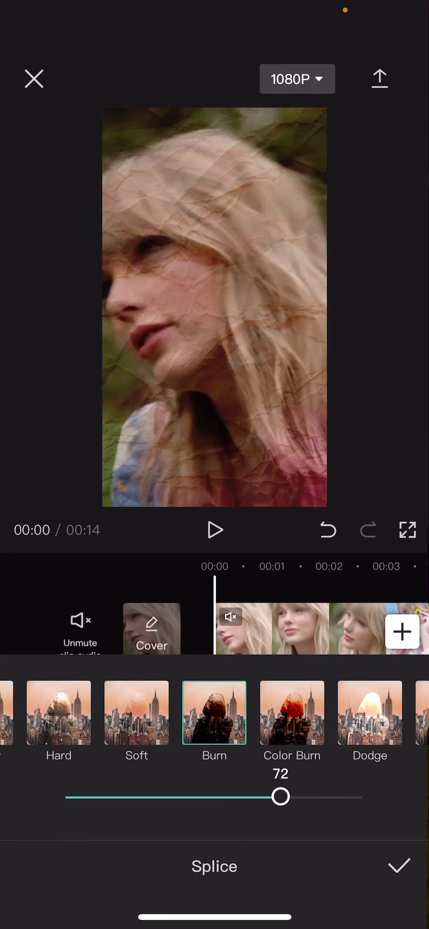
scroll("left", 3)
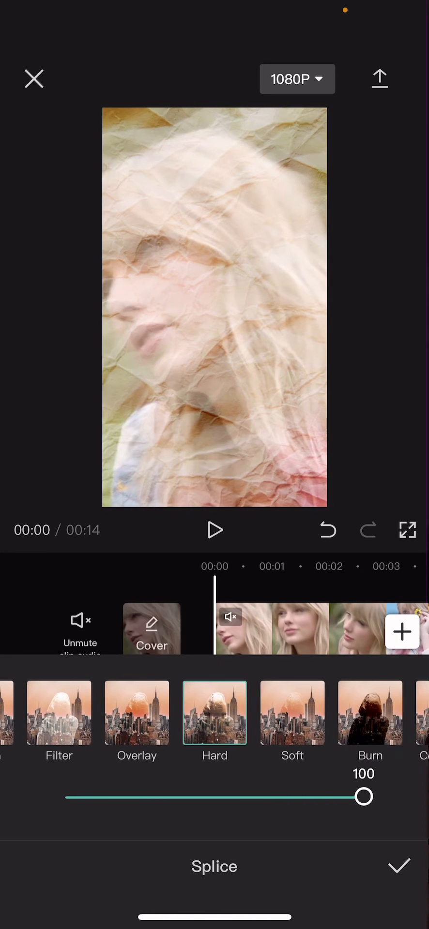
left_click_drag(364, 796, 248, 797)
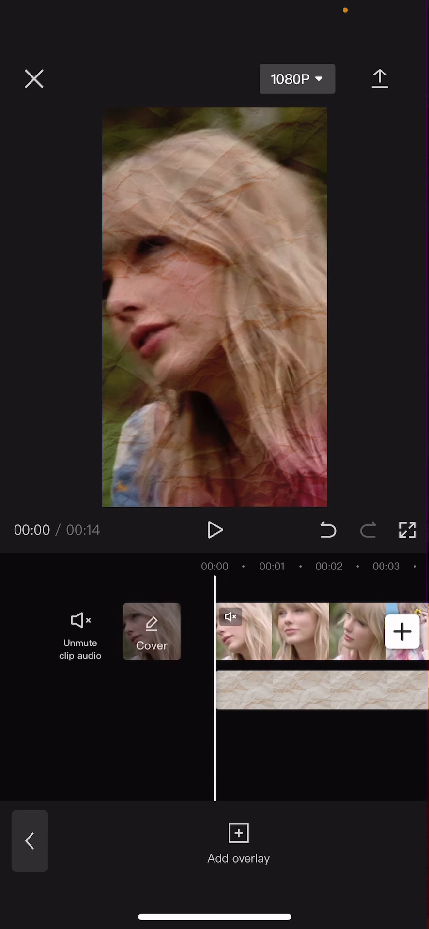
left_click(214, 530)
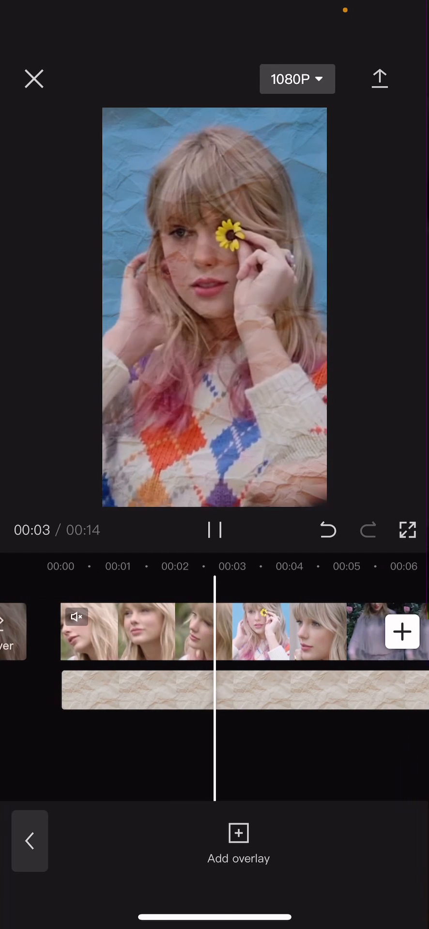
left_click(214, 530)
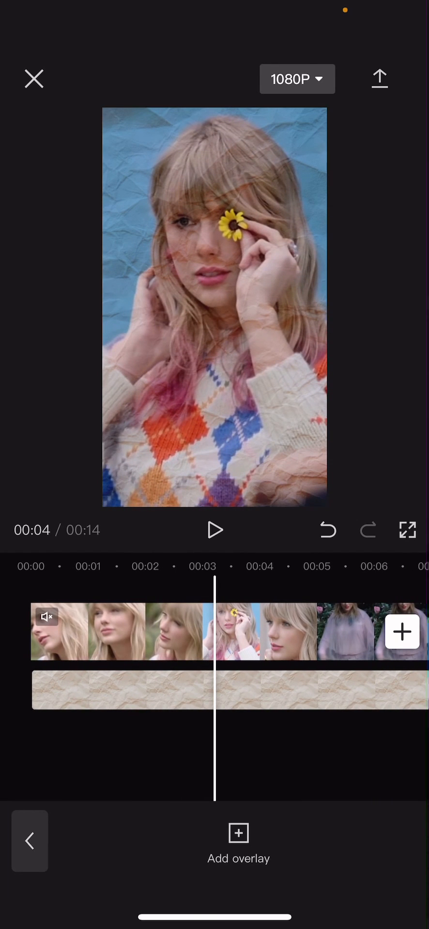